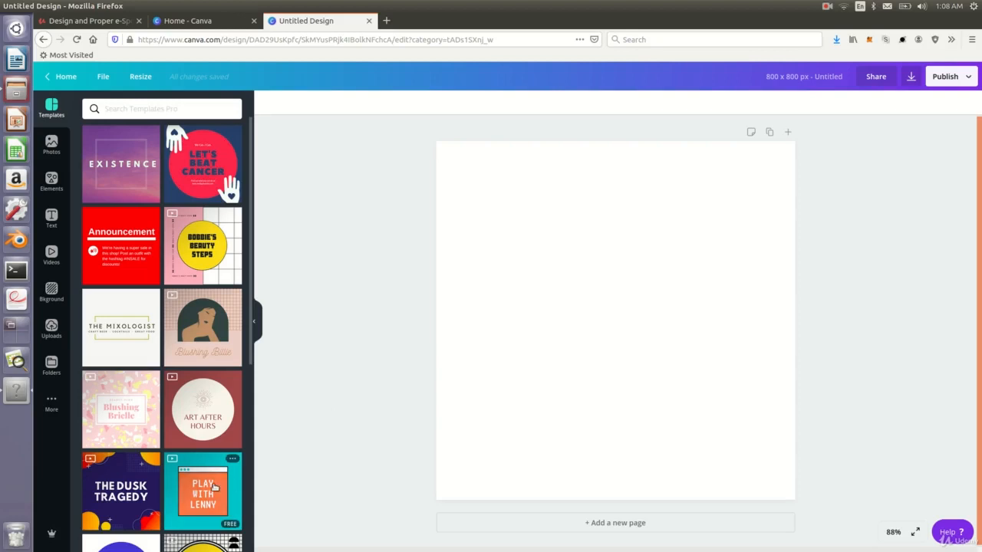
Apply the orange browser-window template and retype its headline as 'YOUTUBE NAME HERE'
click(202, 493)
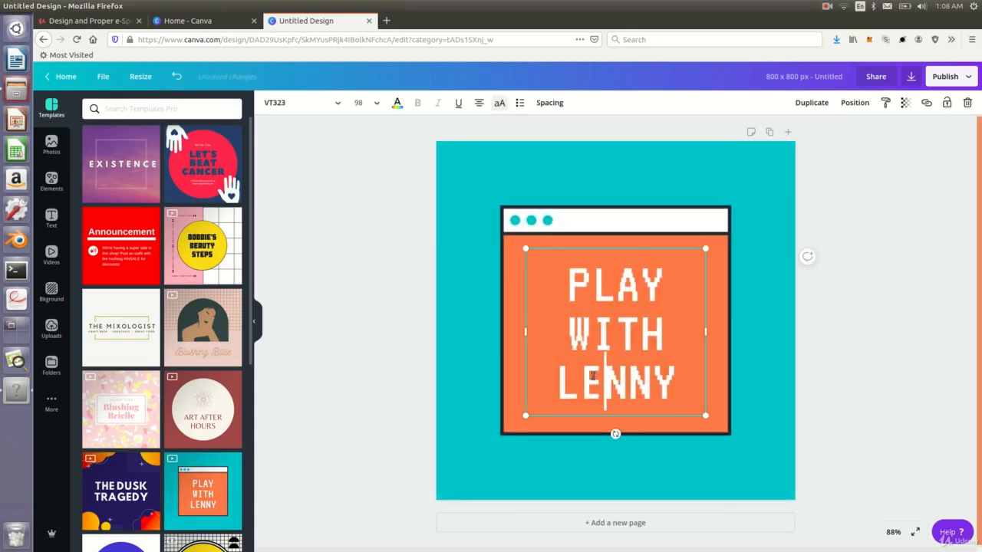
text(YOUTUBE USERNAM)
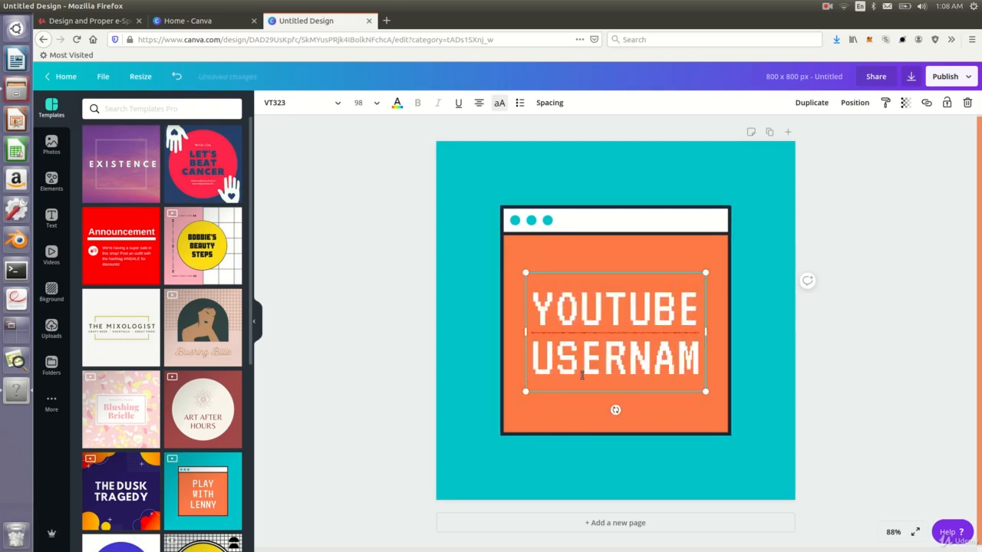
text(E HERE)
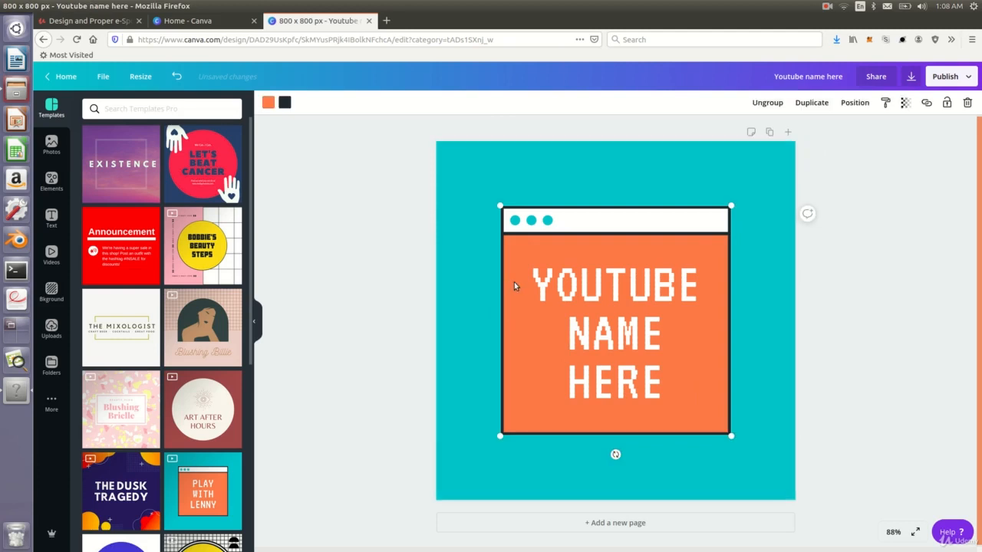
Fill the window's content area dark blue, reverting the trial dark-blue outline
click(268, 102)
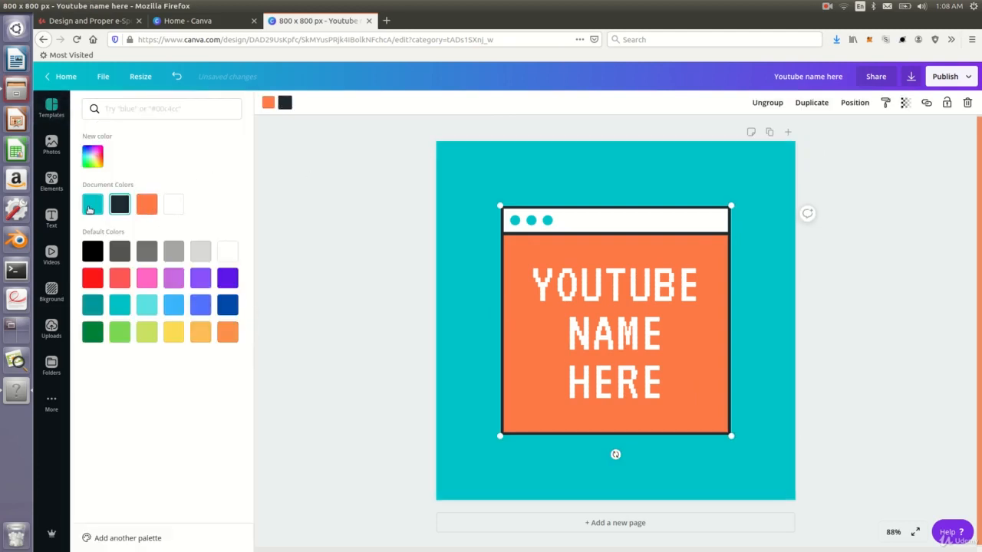
click(228, 304)
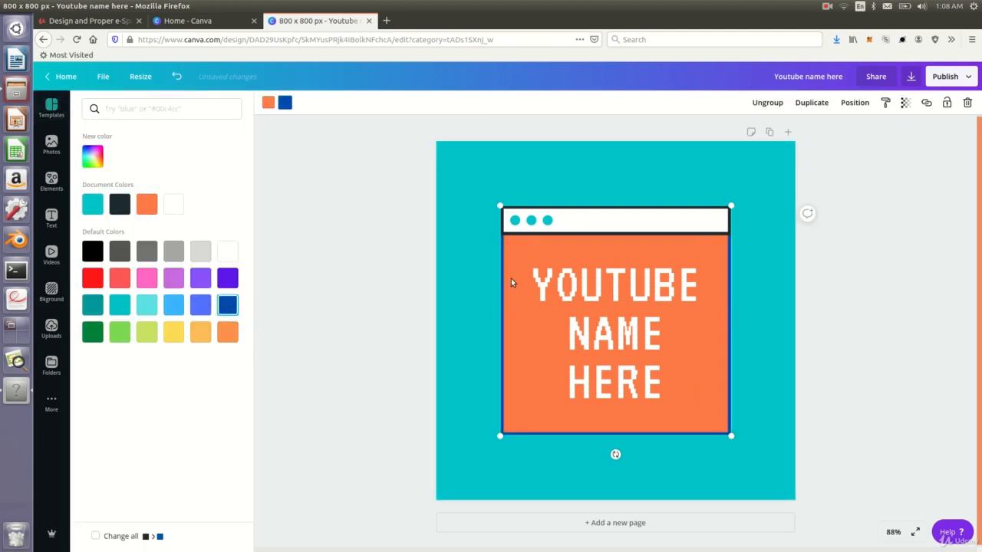
click(227, 306)
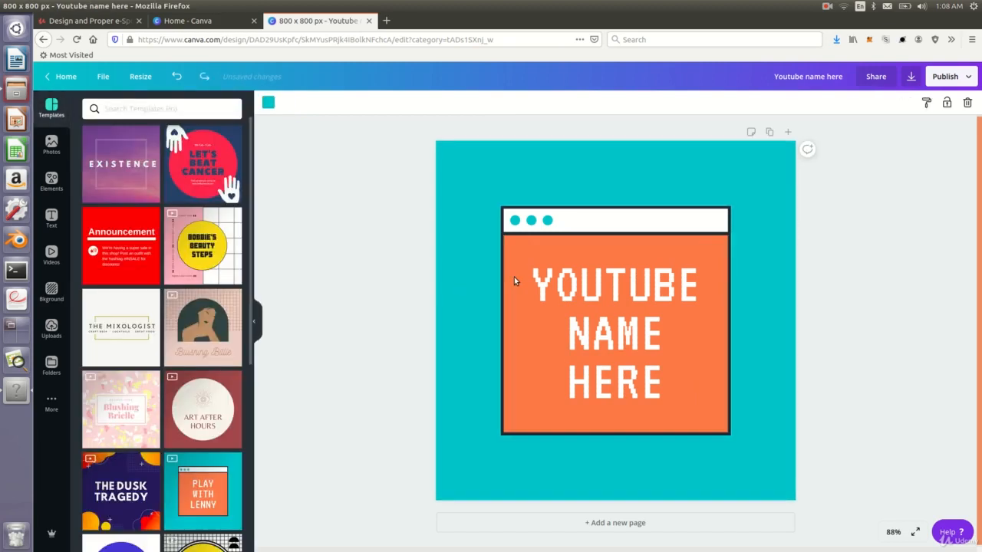
click(614, 330)
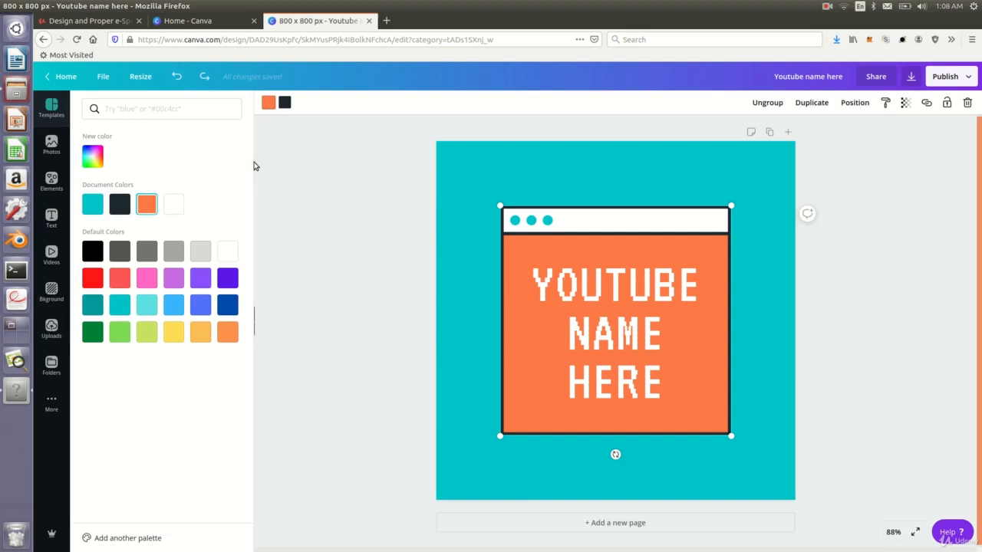
click(228, 305)
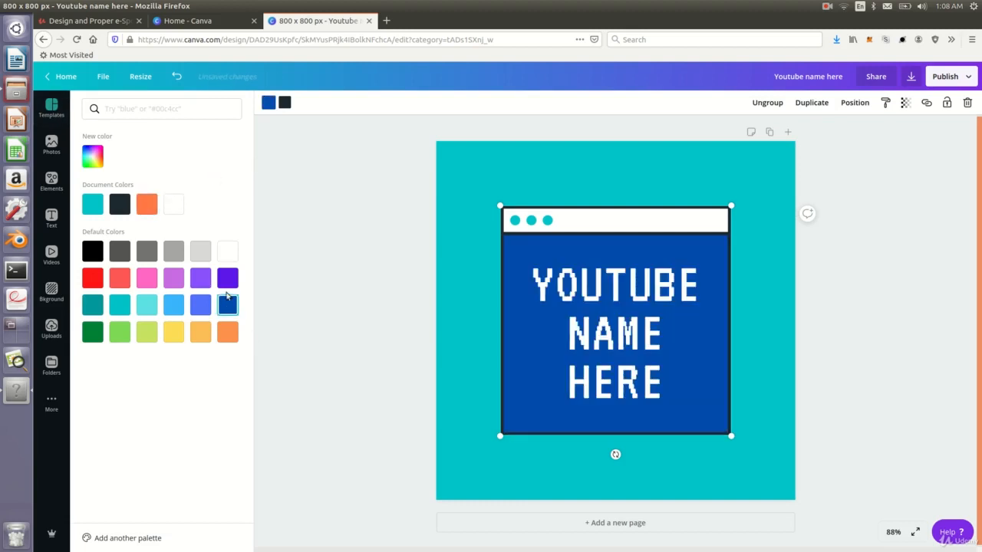
click(92, 331)
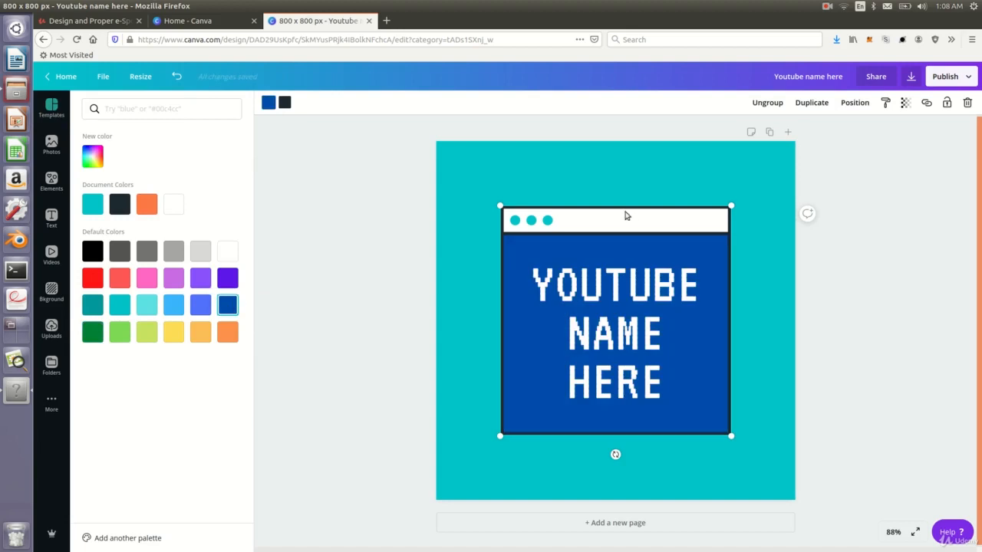
click(51, 108)
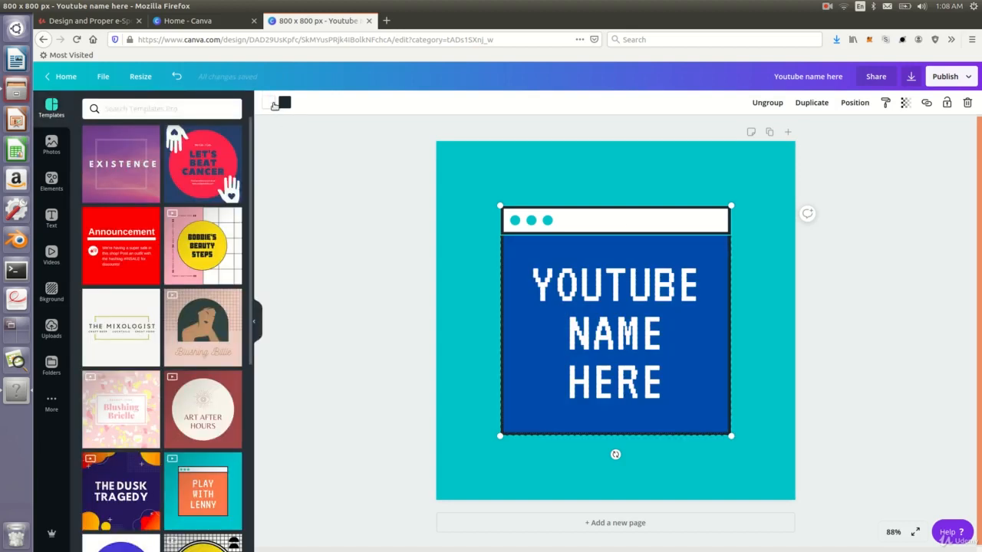
Try green, black and grey, then give the title bar a custom dark charcoal grey
click(284, 102)
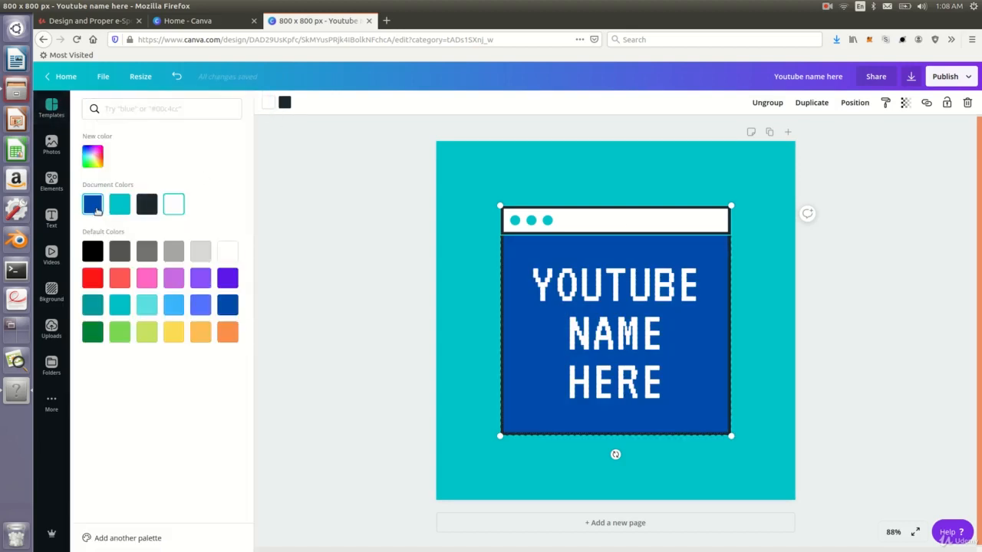
click(92, 331)
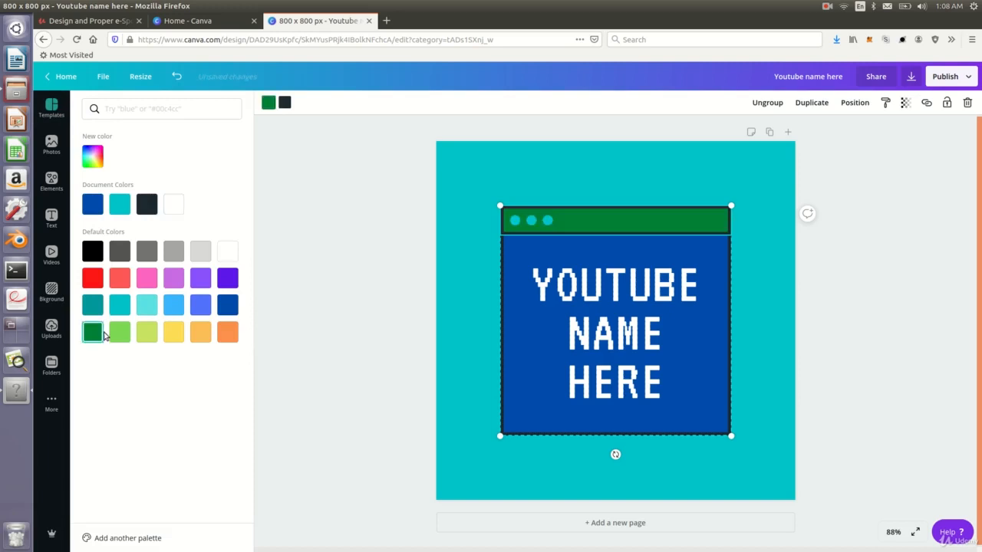
click(92, 251)
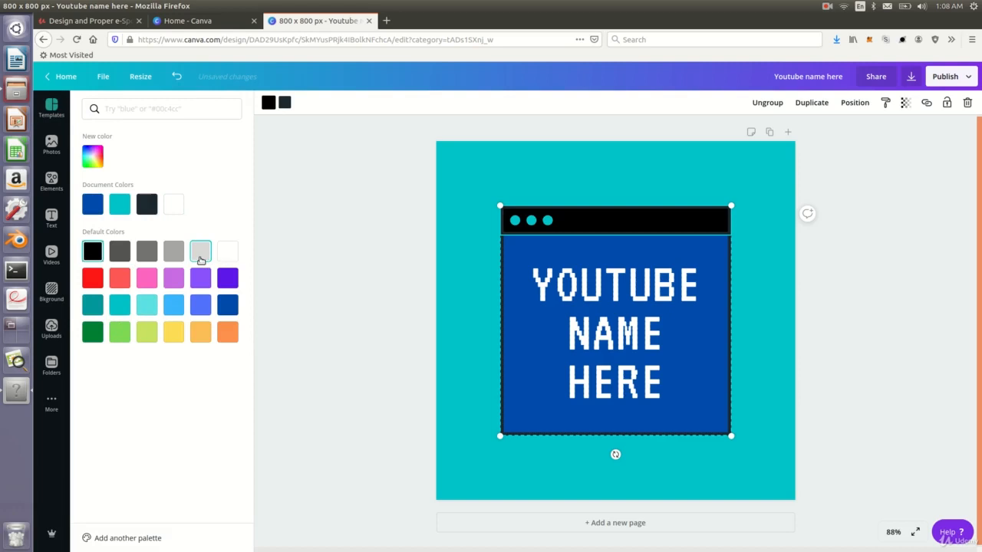
click(173, 251)
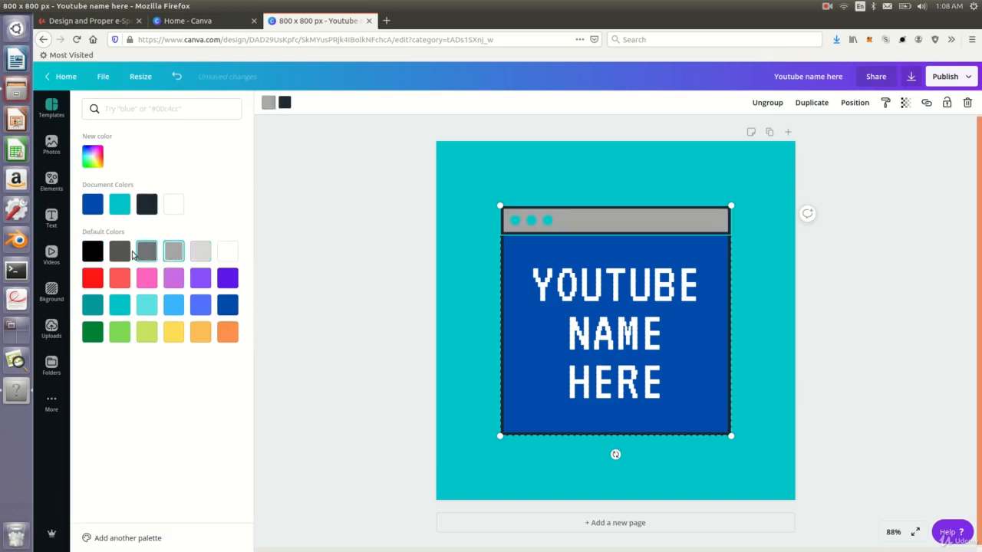
click(119, 250)
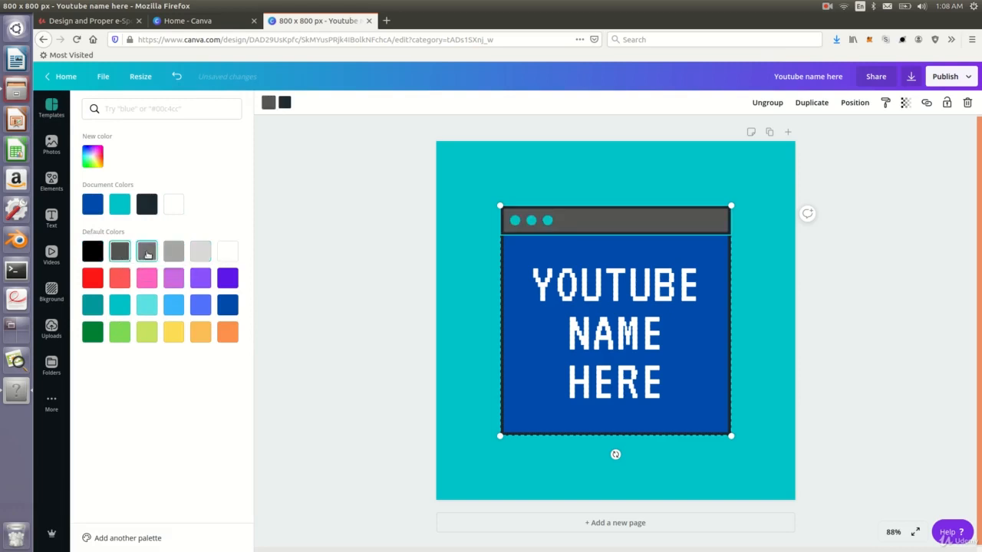
click(92, 157)
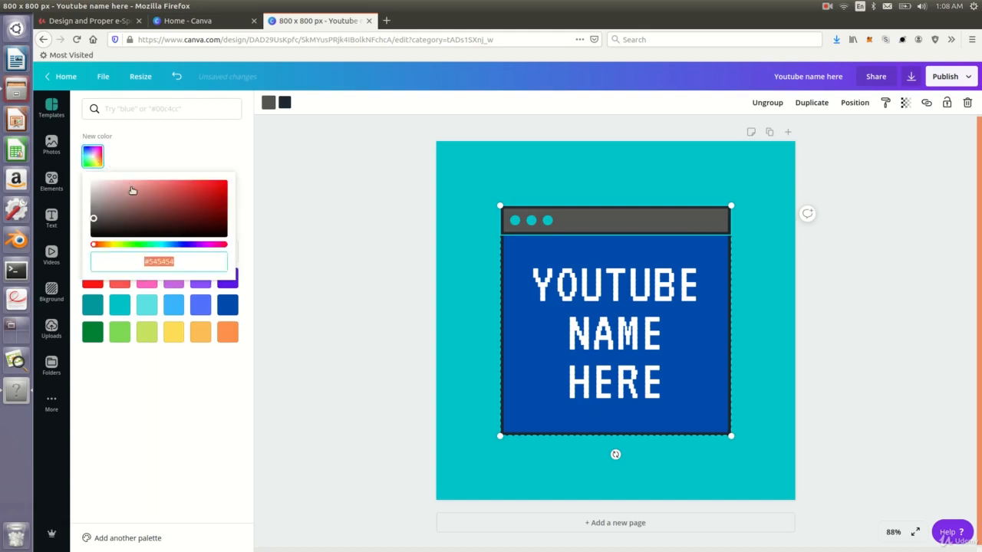
click(96, 228)
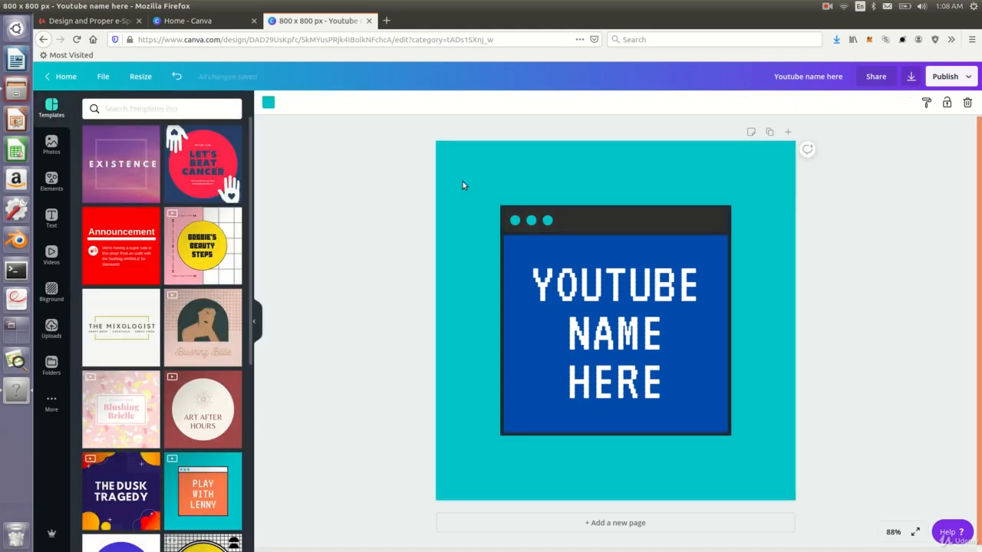
Try a dark navy background, then set the page background to white
click(268, 102)
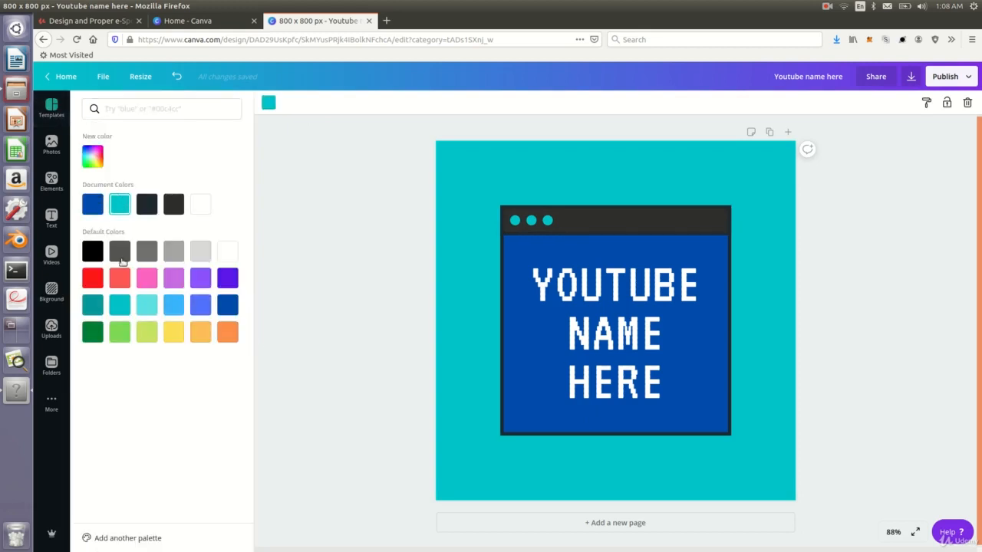
click(92, 251)
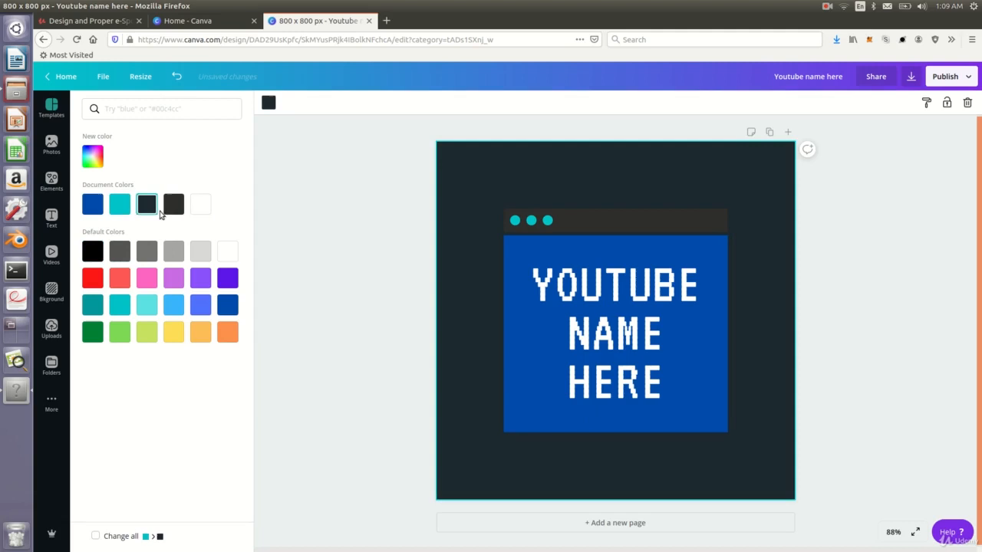
mouse_move(120, 204)
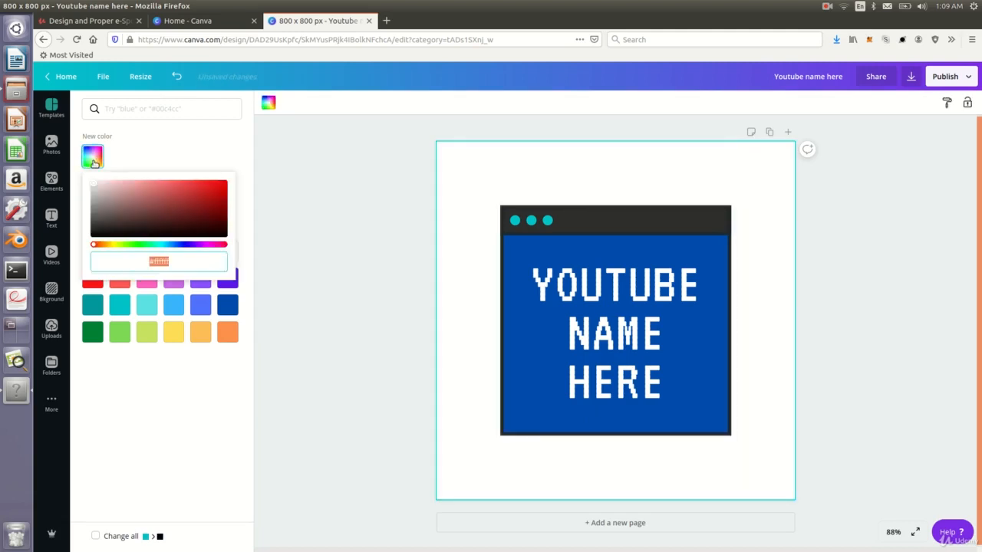
click(51, 107)
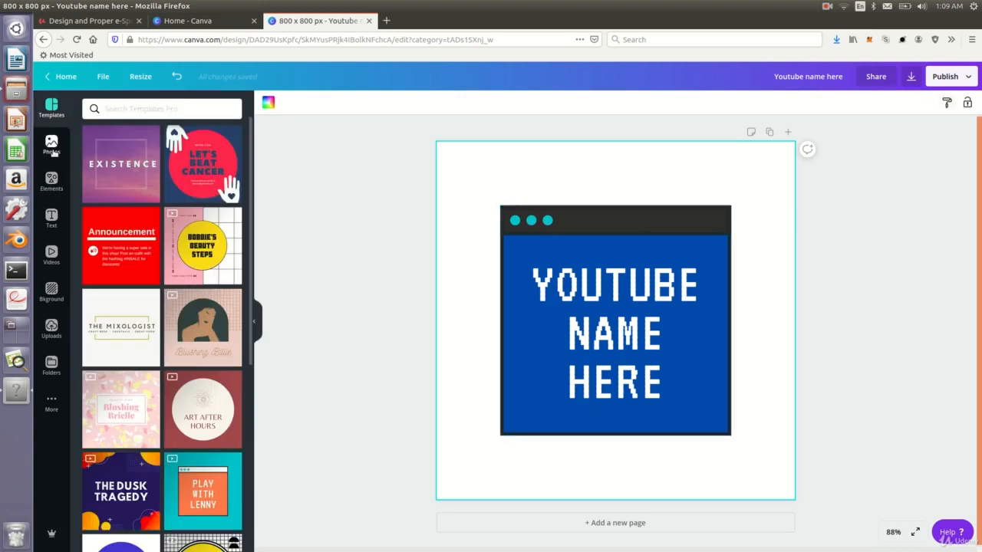
Search stock photos for 'gaming' and add the girl-with-controller photo
click(51, 144)
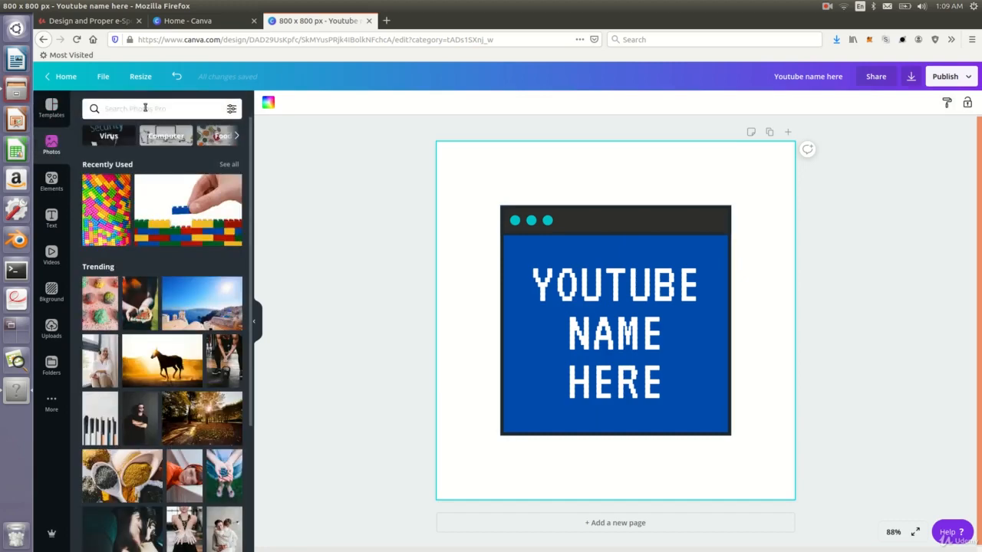
text(gam)
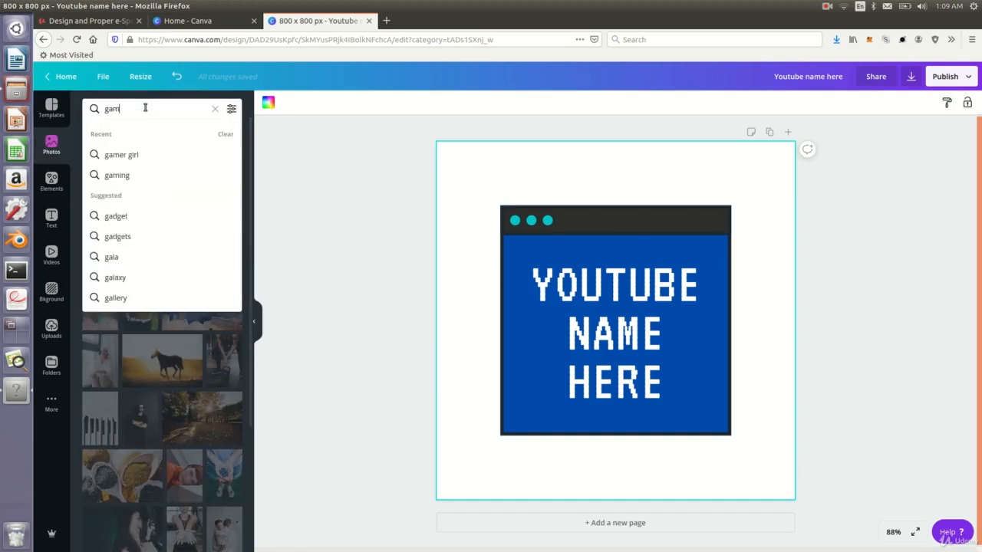
click(117, 174)
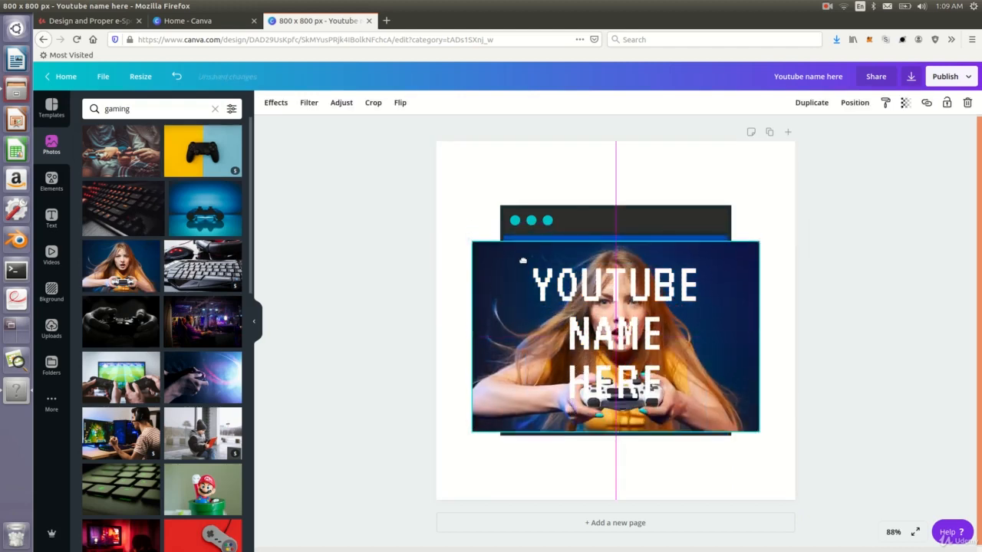
Drop the gaming photo into the window frame so it fills the blue content area
click(615, 337)
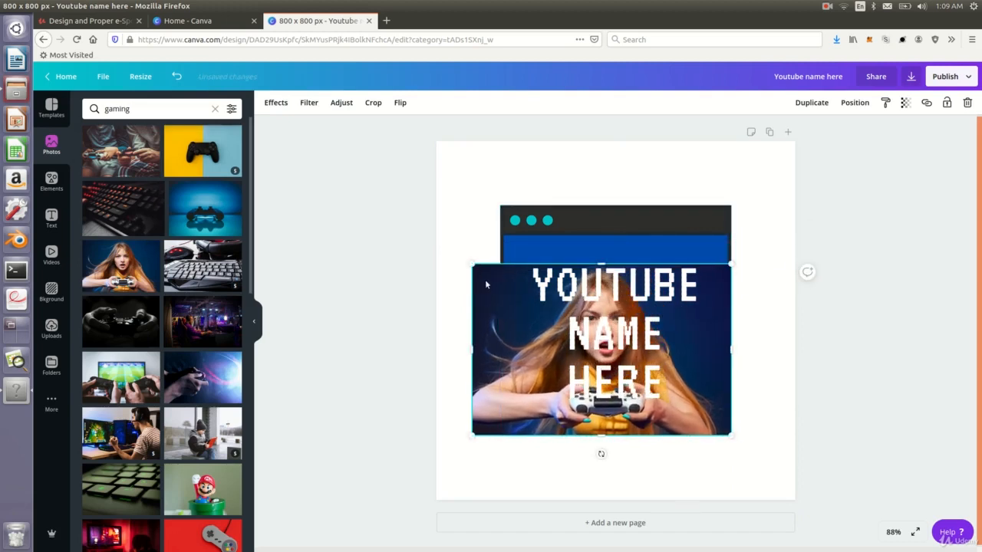
drag(472, 349, 504, 336)
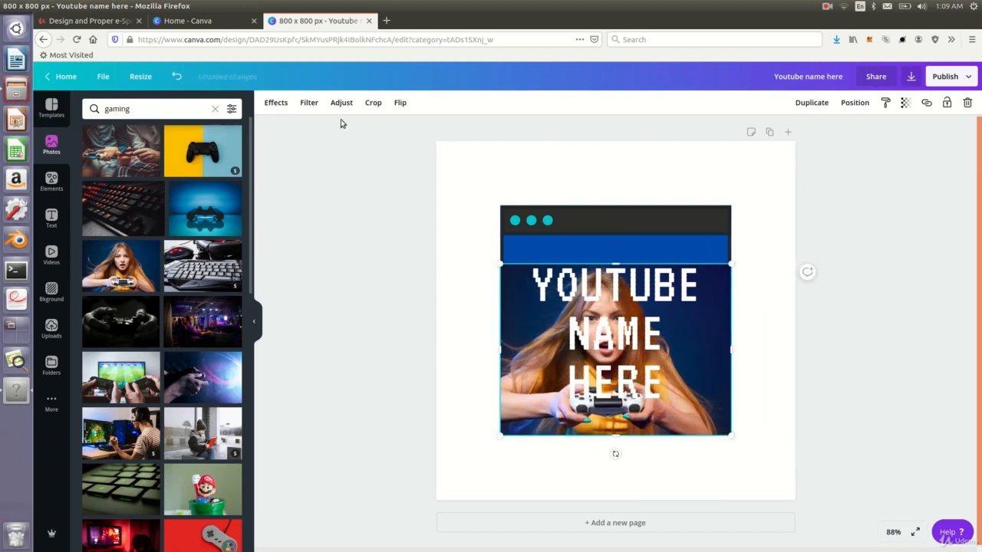
click(275, 102)
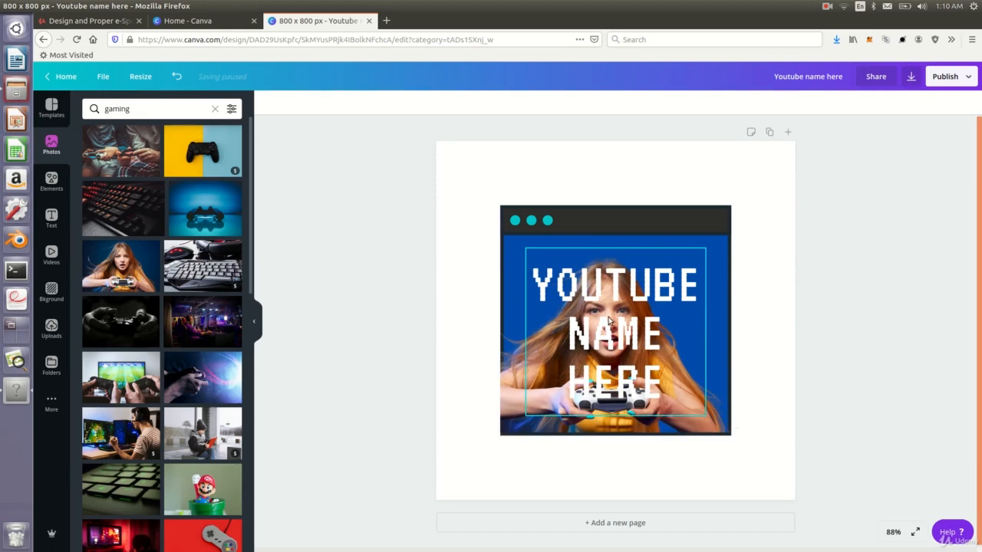
click(614, 333)
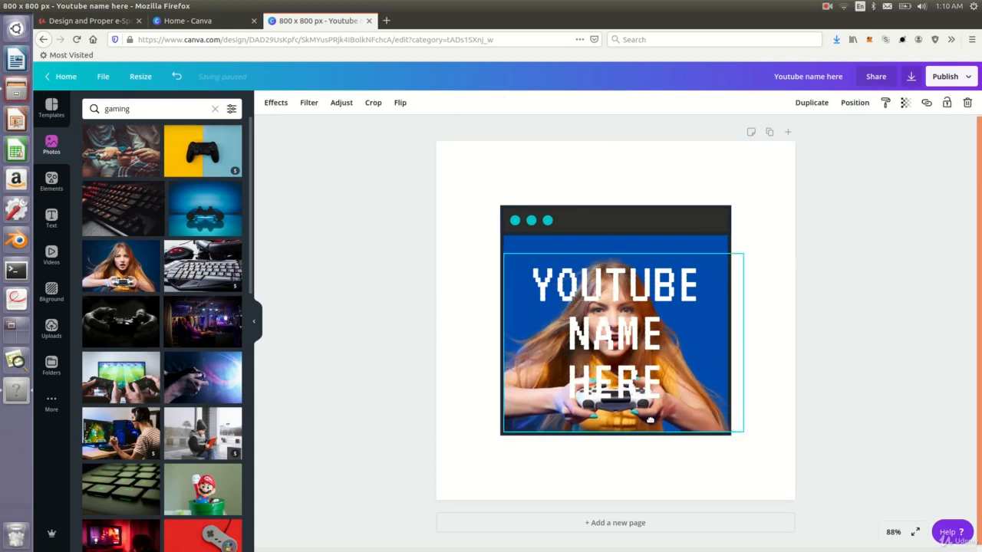
click(875, 375)
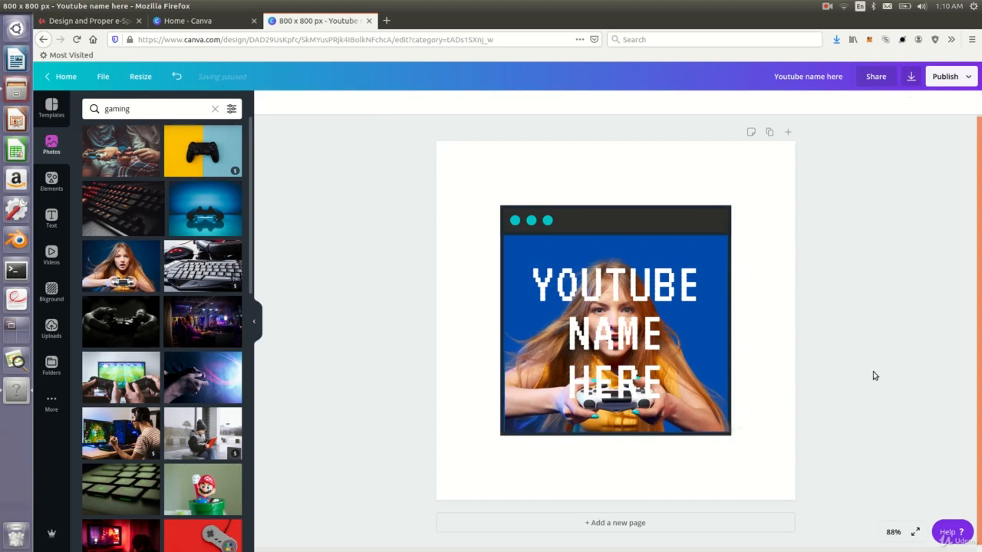
click(614, 333)
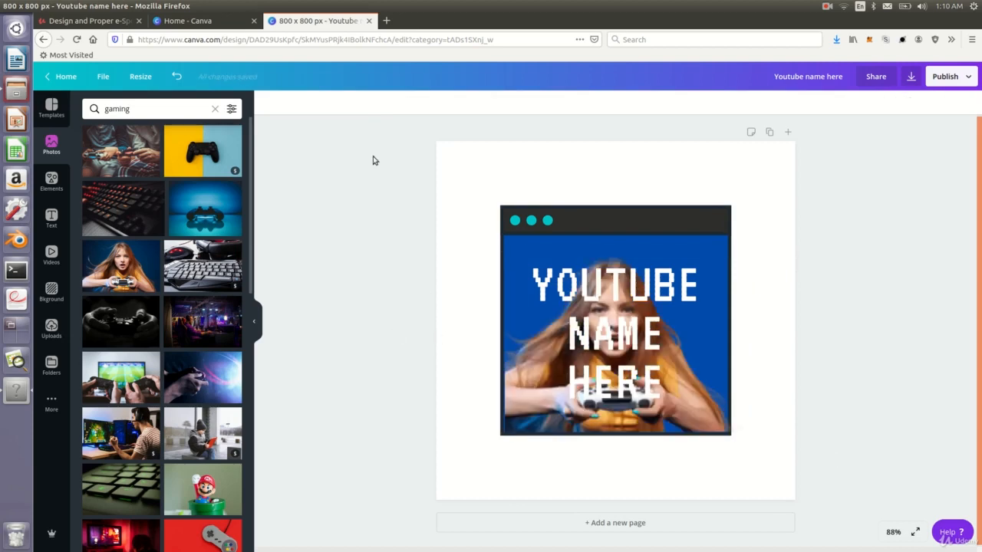
click(615, 322)
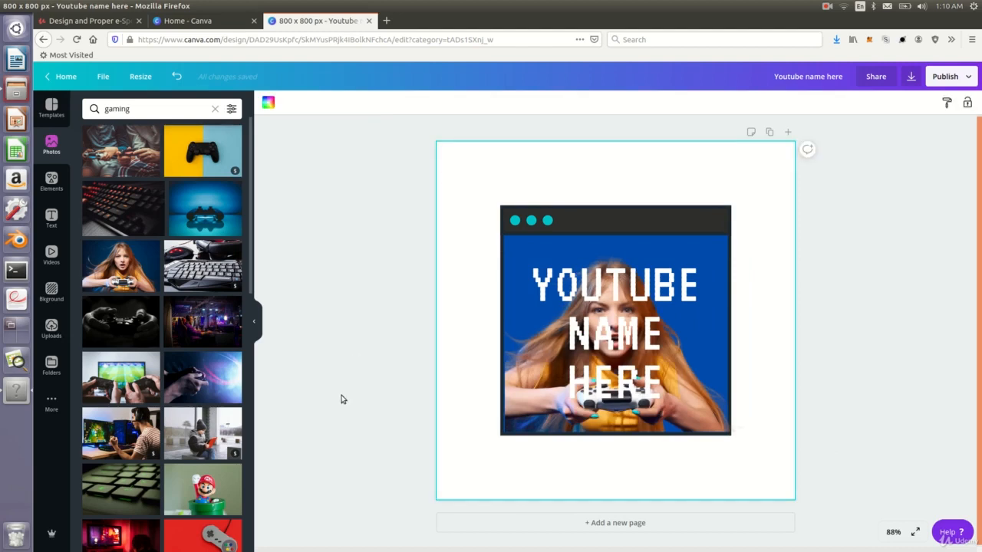
mouse_move(483, 201)
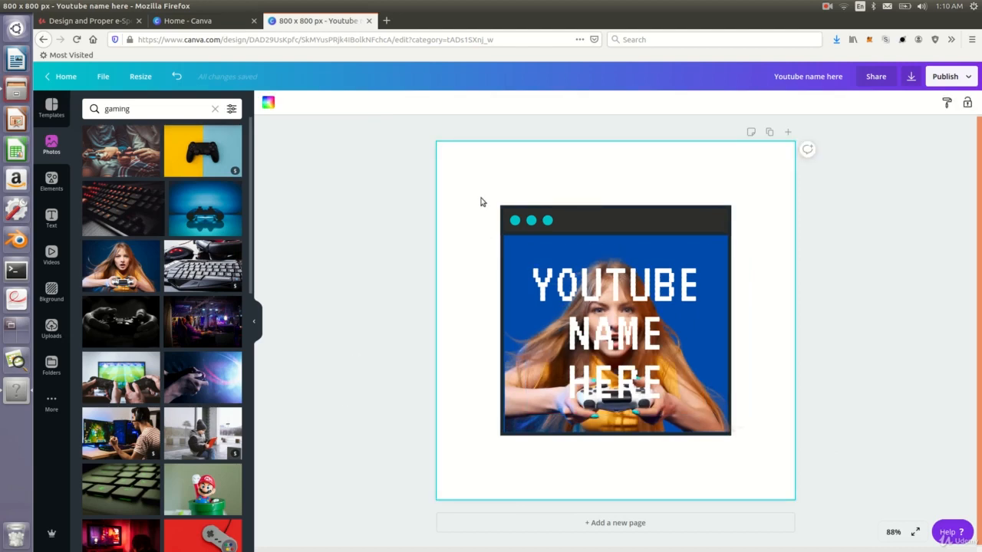
Scale the frame, photo and headline up to match the 800 x 800 page
click(613, 333)
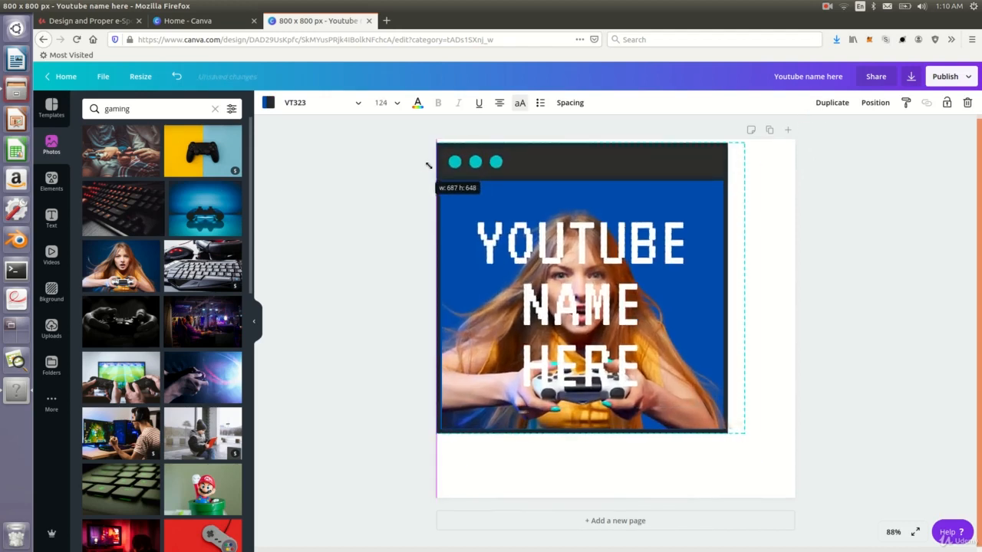
drag(732, 434, 794, 479)
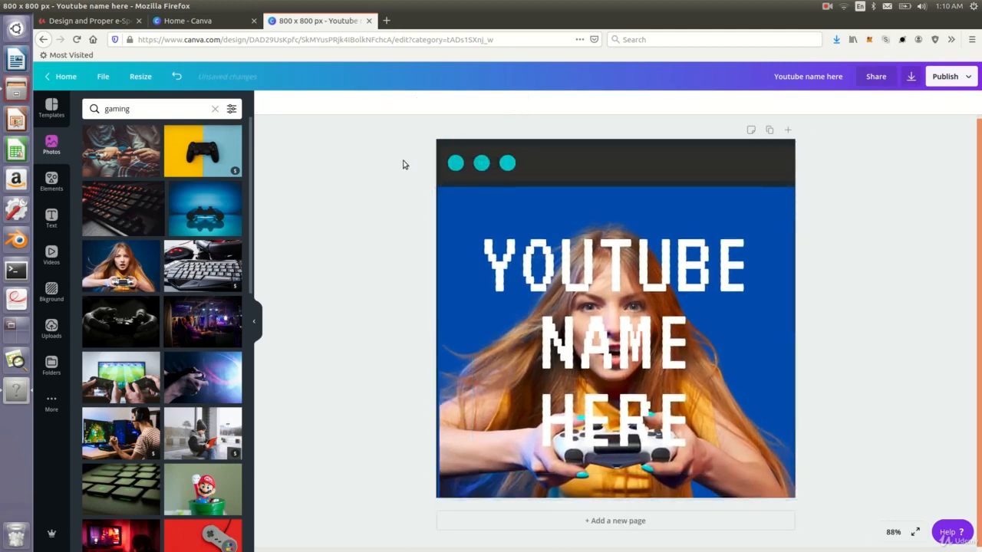
click(615, 345)
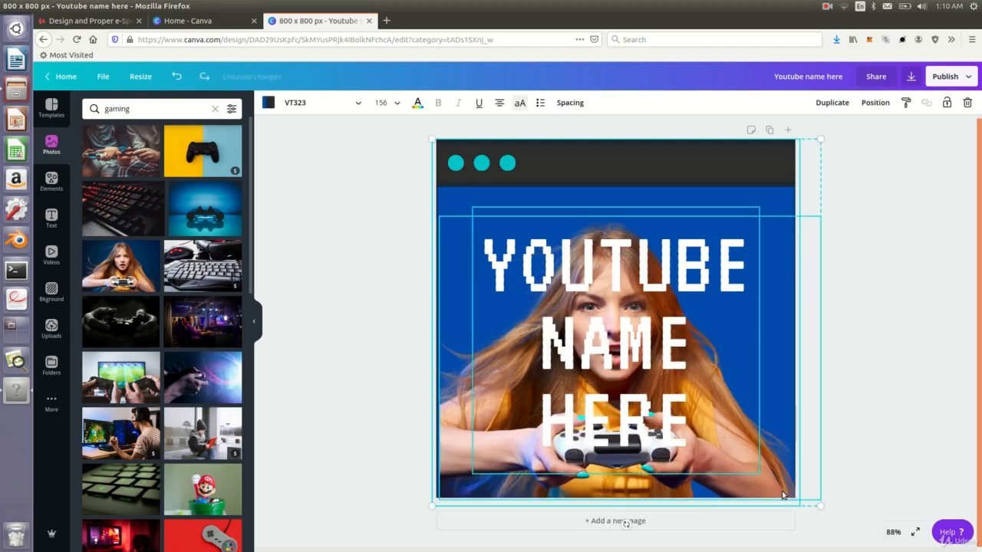
drag(819, 504, 804, 494)
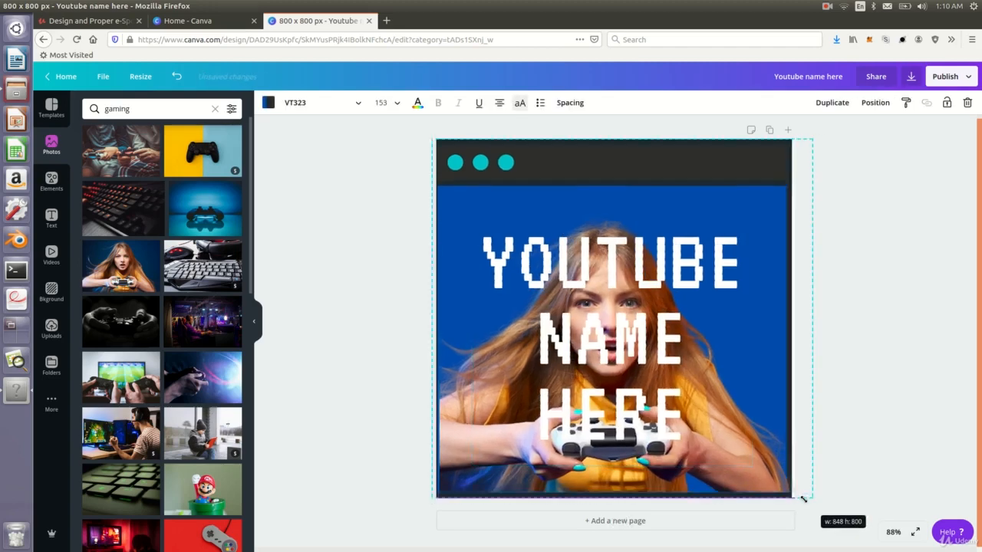
drag(802, 495, 810, 502)
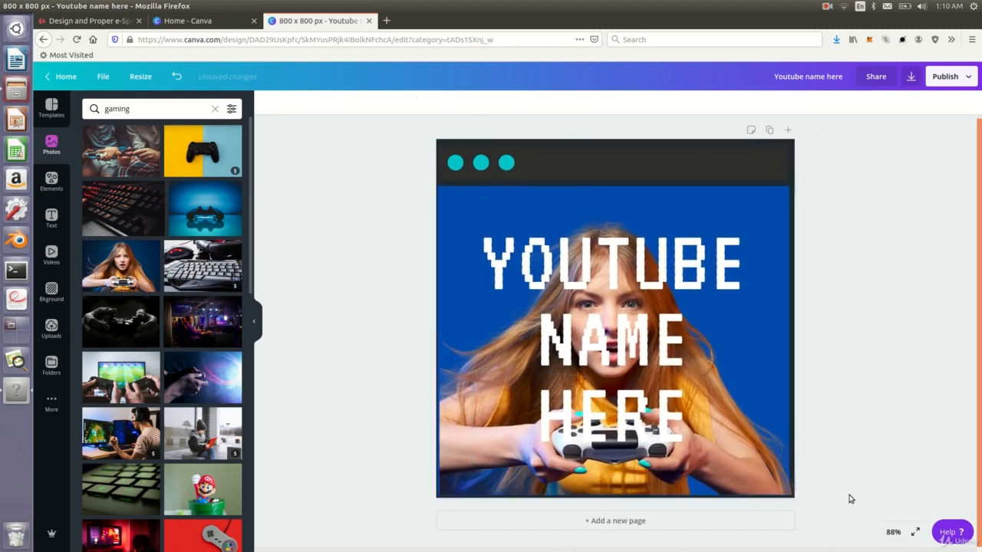
mouse_move(398, 392)
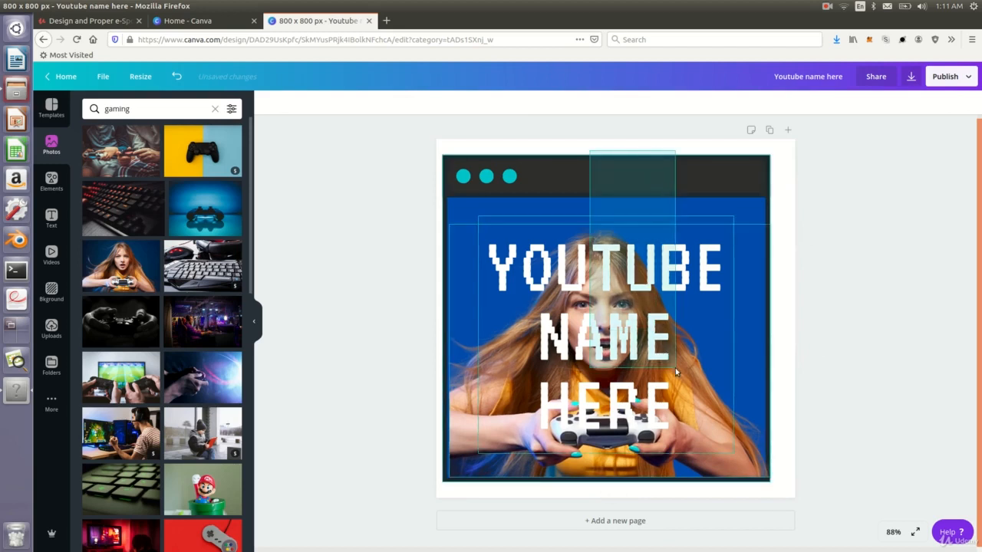
Centre the slightly shrunken window graphic with a thin white margin around it
click(605, 338)
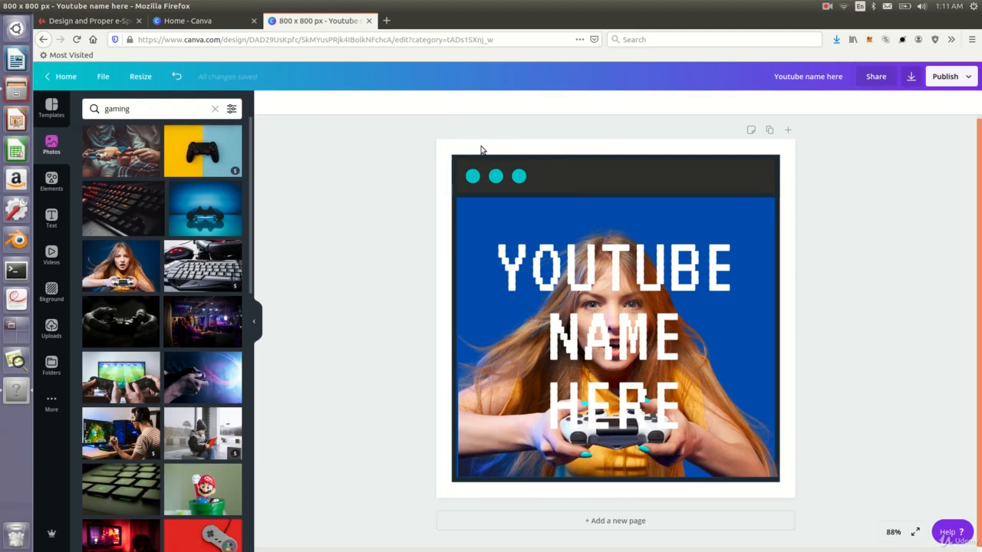
mouse_move(721, 71)
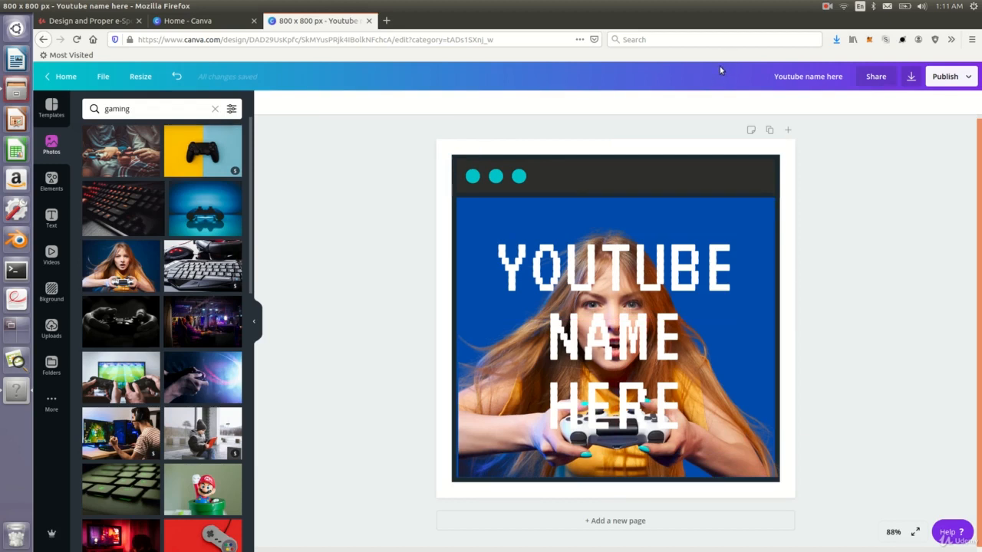
mouse_move(752, 84)
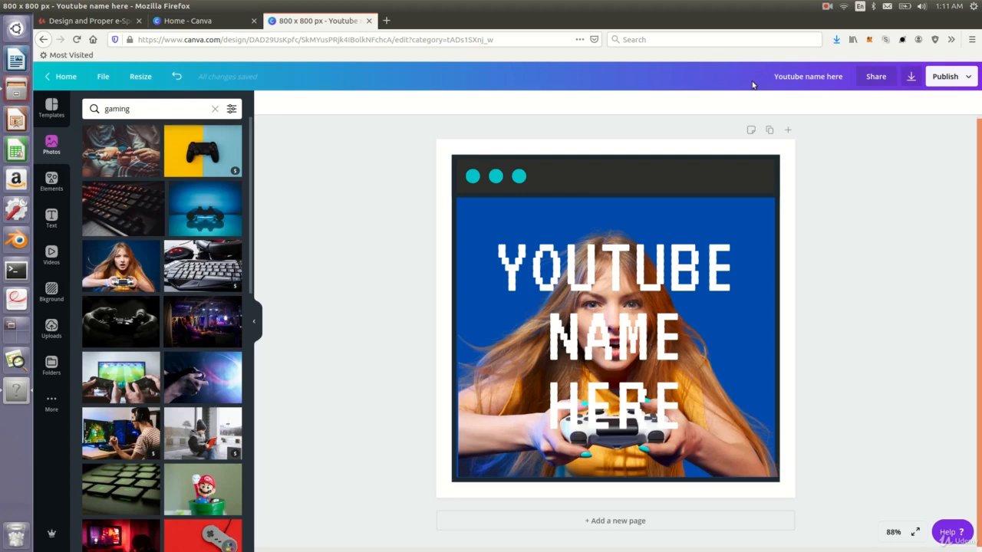
Select a title-bar dot and search Elements for 'exit', then 'gaming button'
click(473, 176)
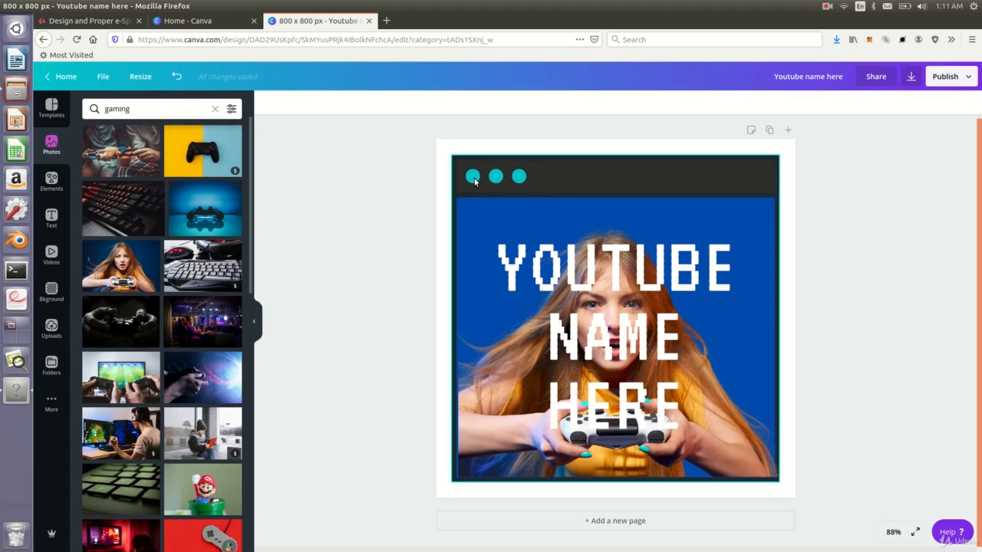
click(495, 176)
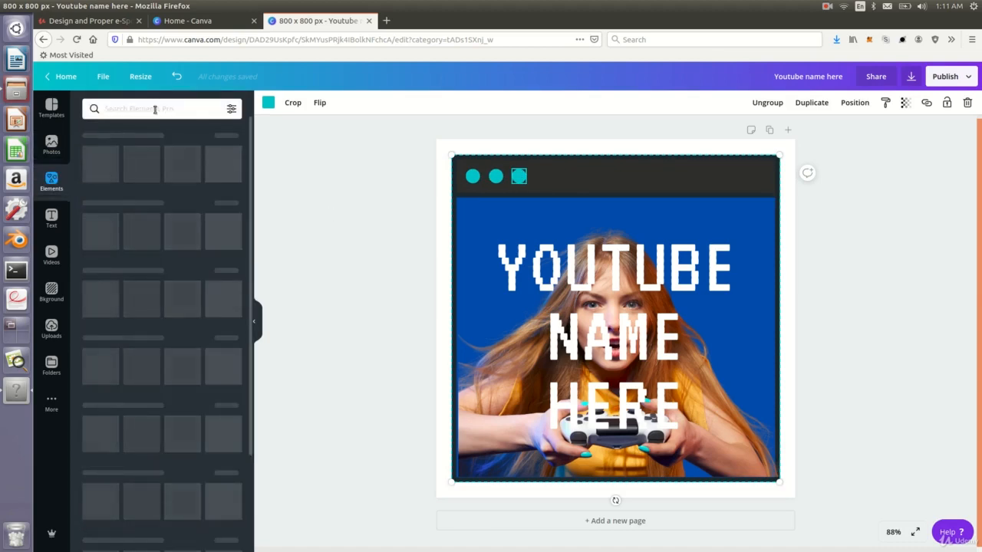
text(ex)
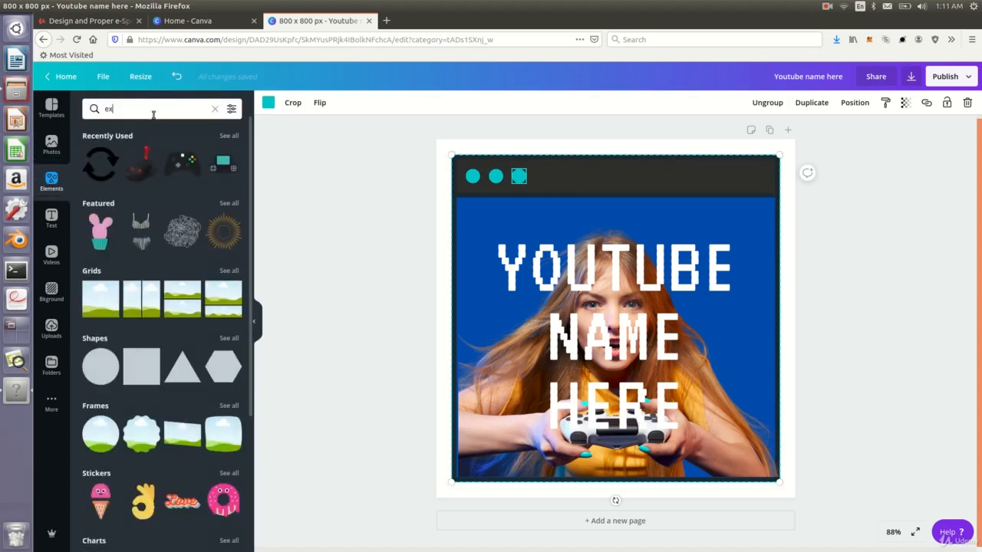
text(exit)
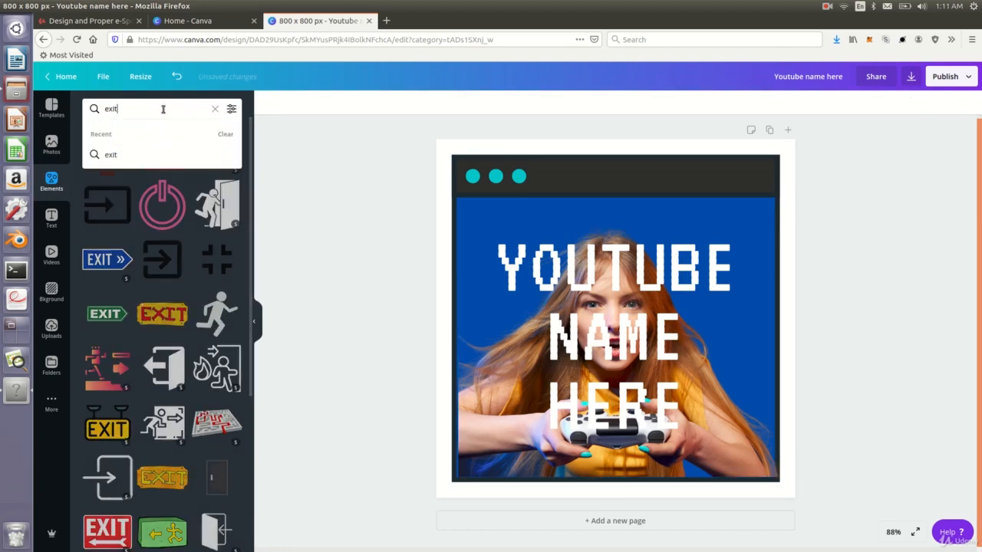
text(gaming button)
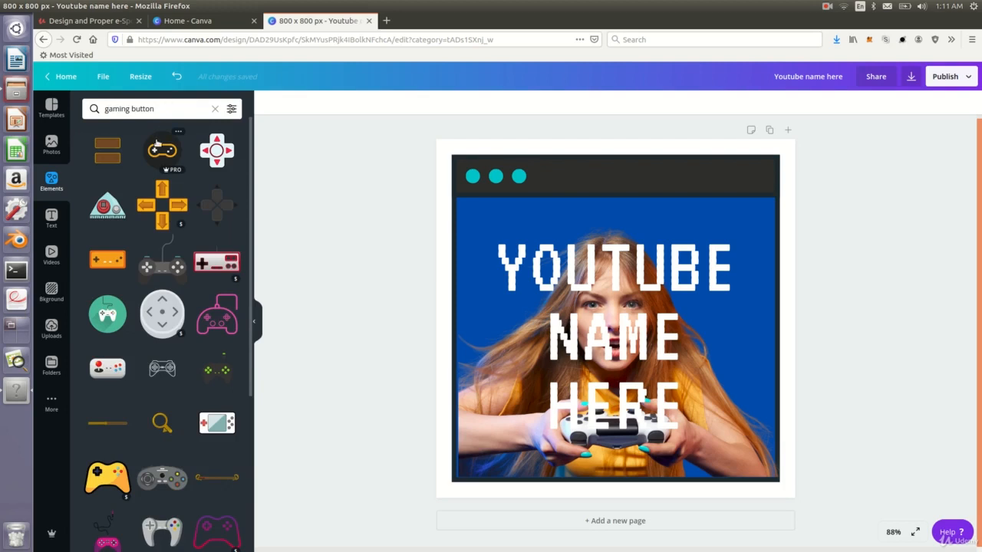
click(613, 338)
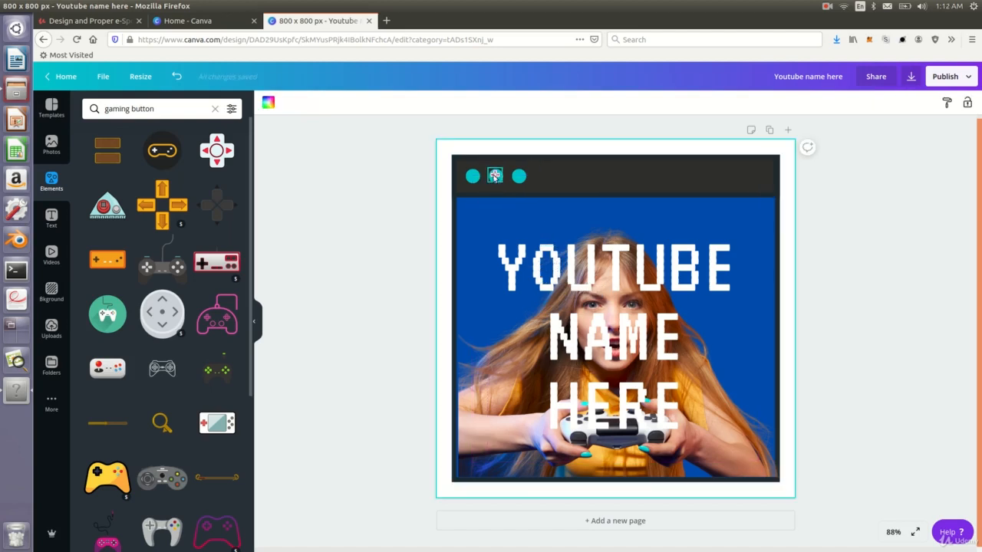
Move the gaming-button graphic onto the middle title-bar dot
click(495, 176)
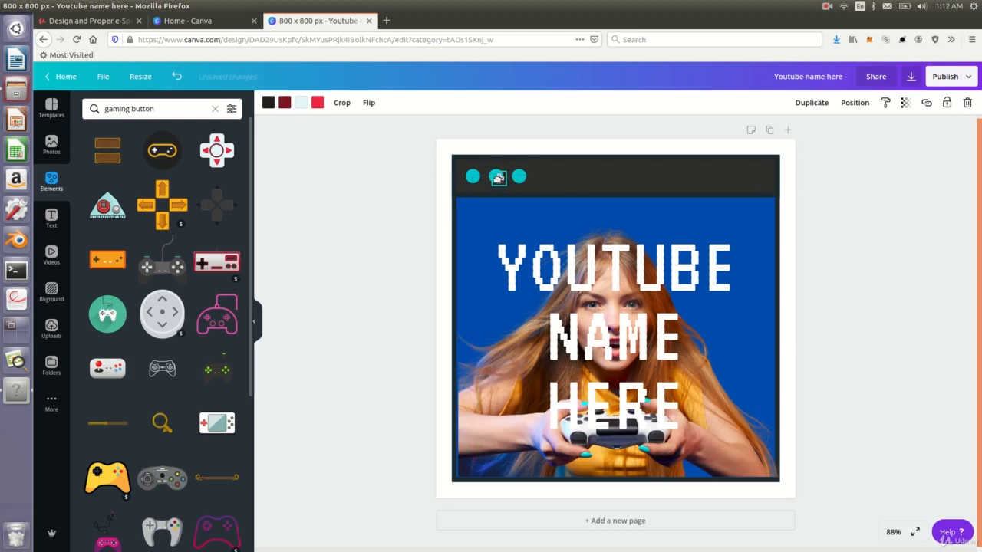
click(497, 177)
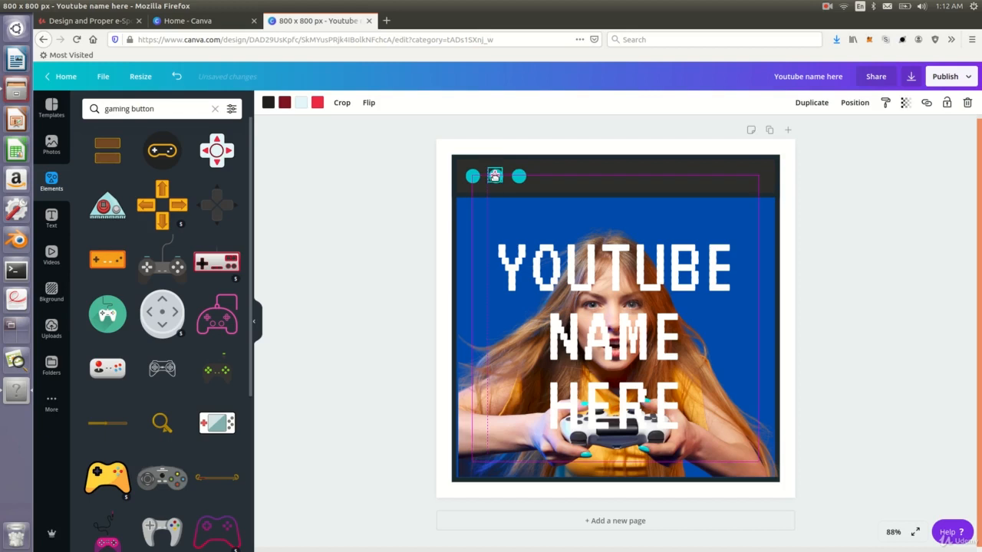
drag(494, 176, 495, 179)
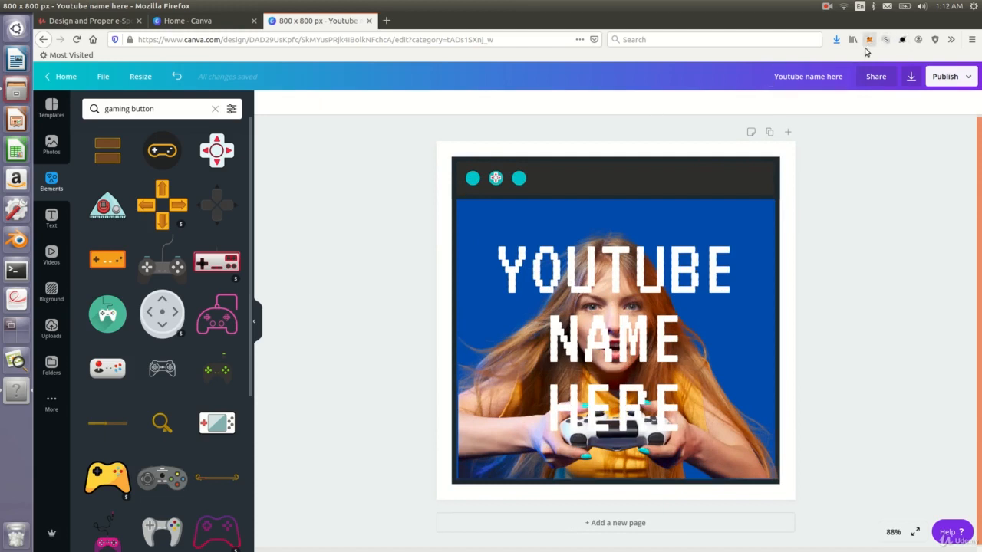
click(495, 178)
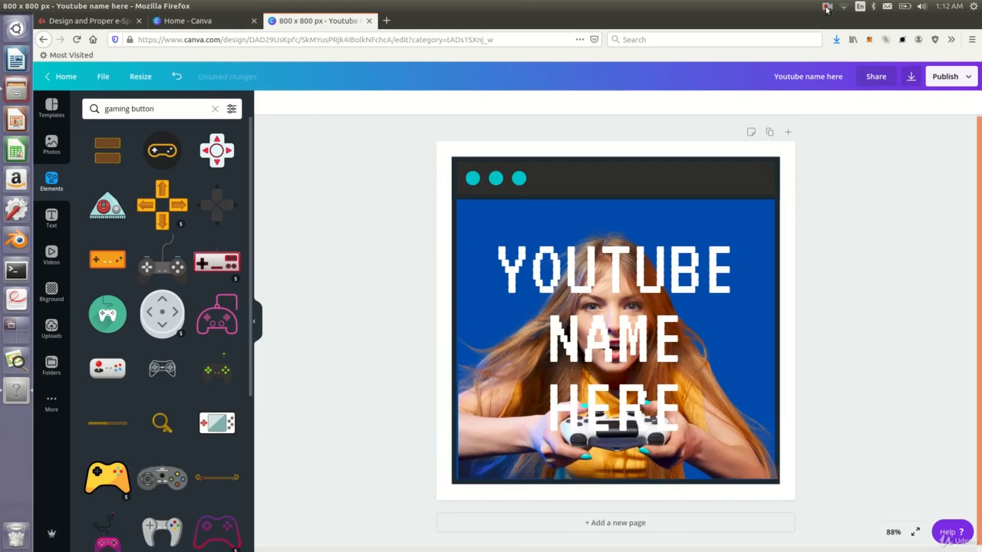
mouse_move(821, 29)
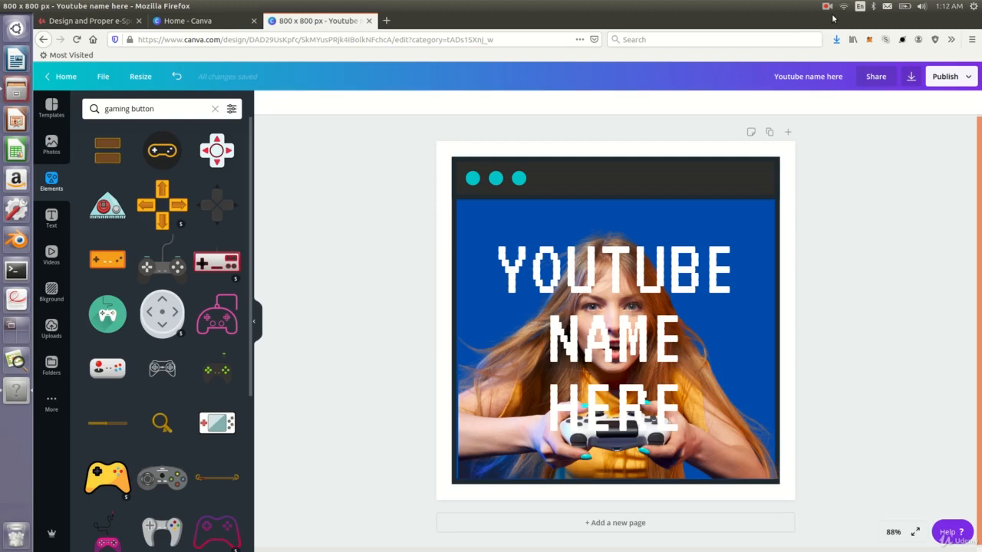
Undo the gaming-button element placement, leaving three plain teal dots in the title bar
click(827, 6)
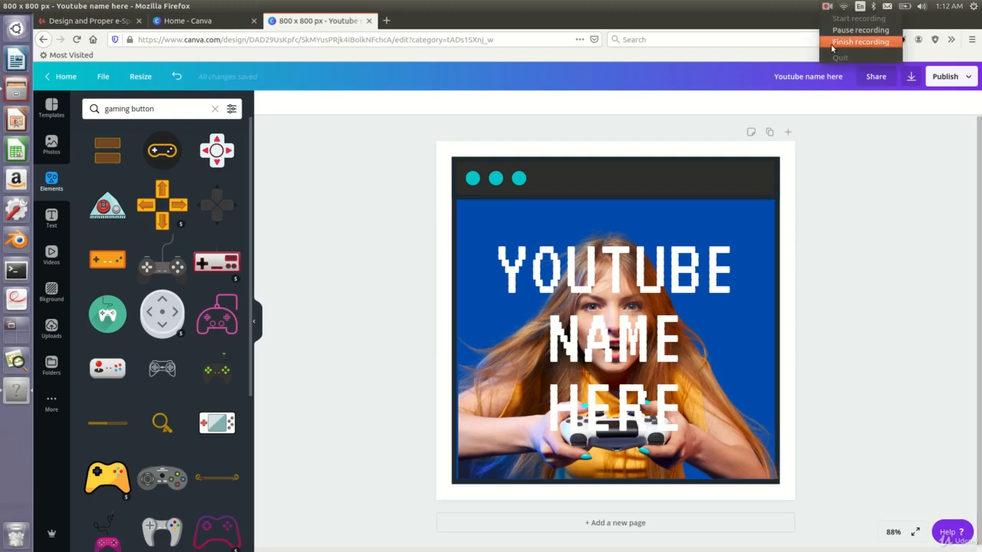